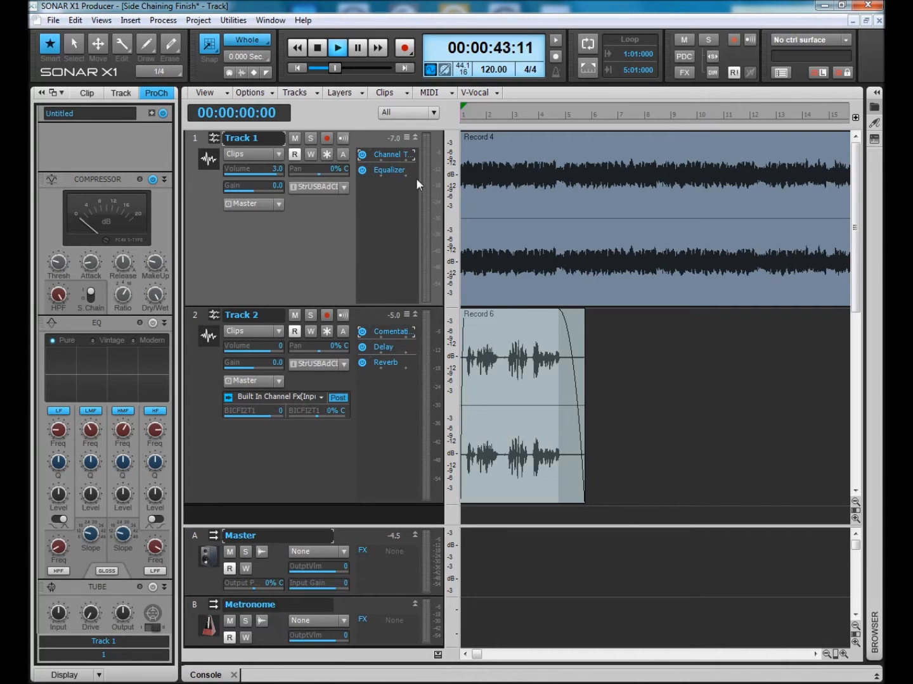
Run playback and display Track 2's PC4K Bus Compressor in the ProChannel inspector.
click(337, 47)
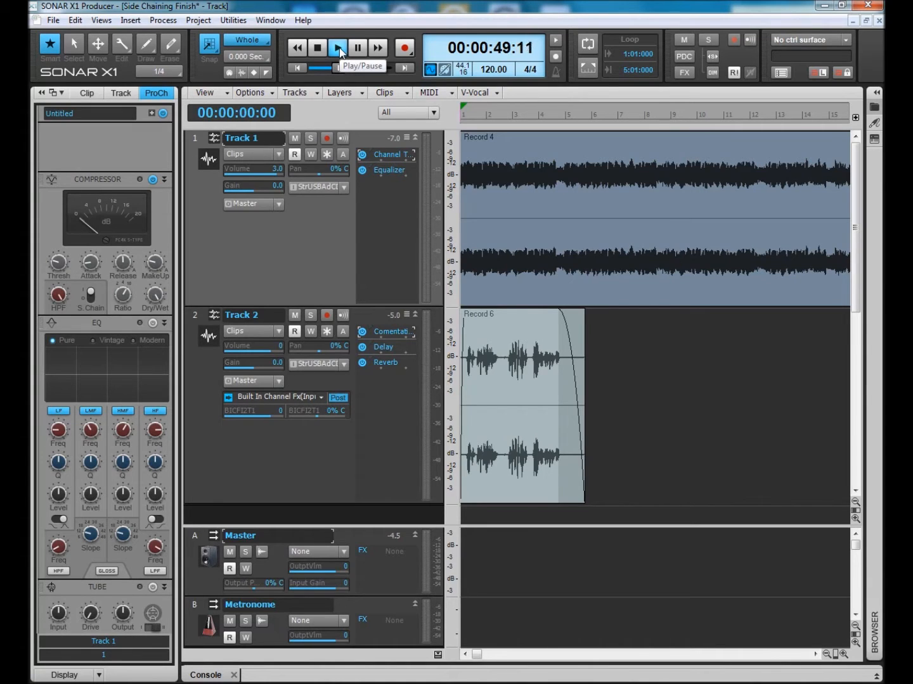
click(337, 48)
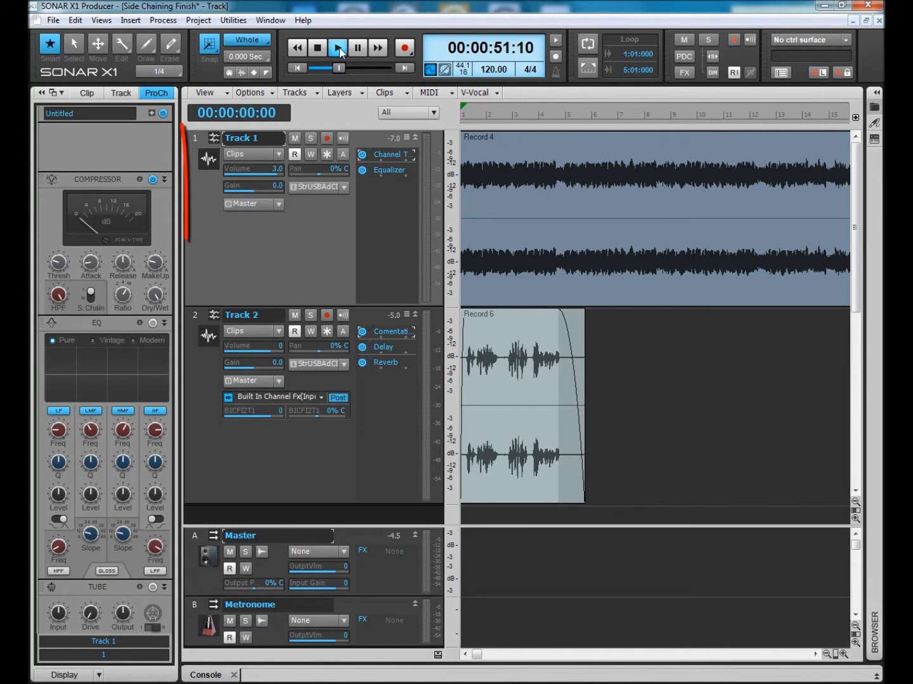
click(338, 47)
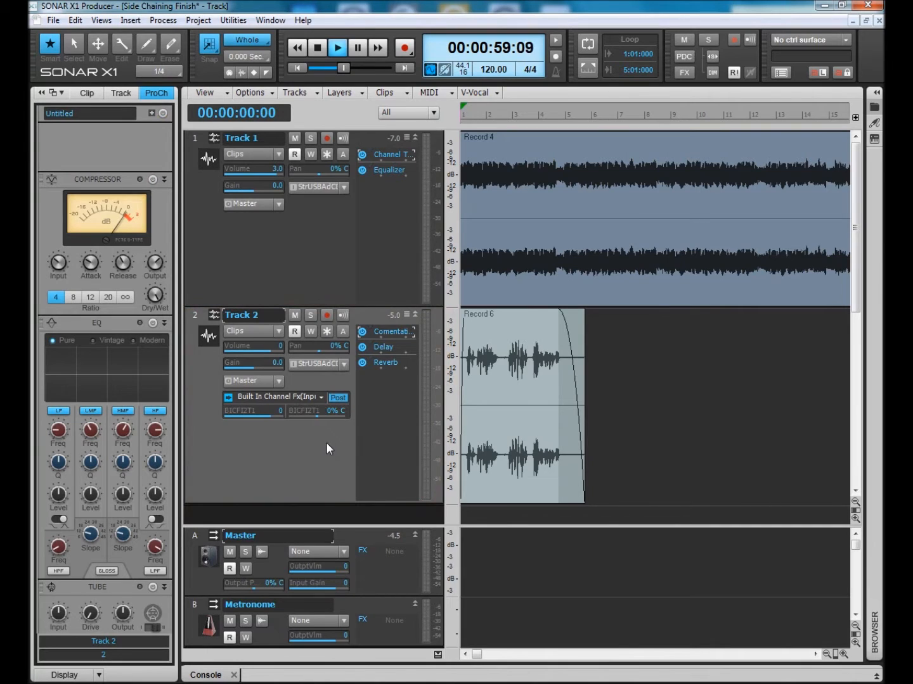
Play the Side Chaining project from the start to hear the guitar duck under the voice.
click(337, 48)
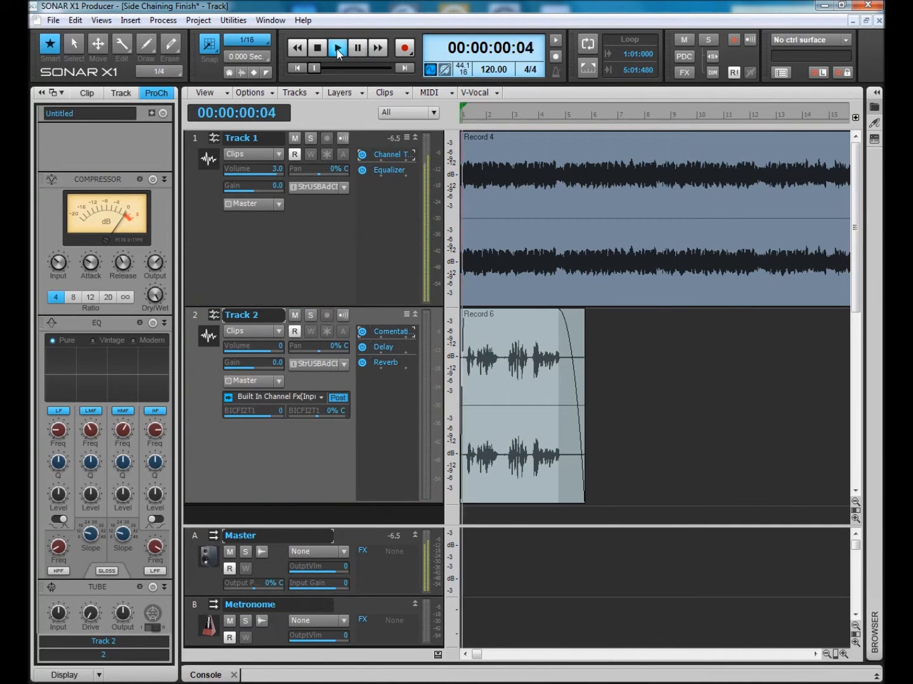
click(337, 48)
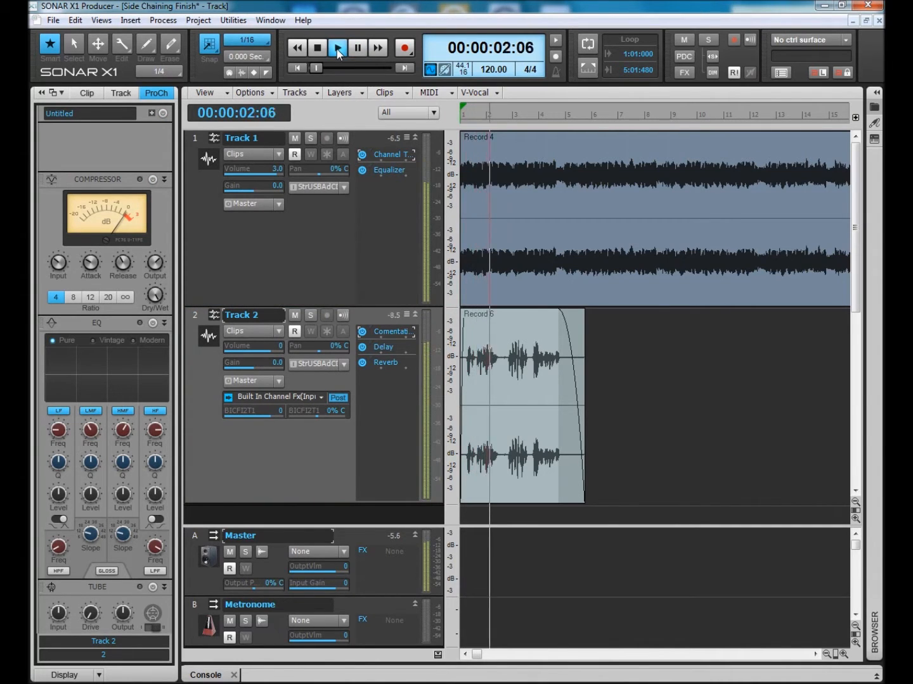
click(337, 47)
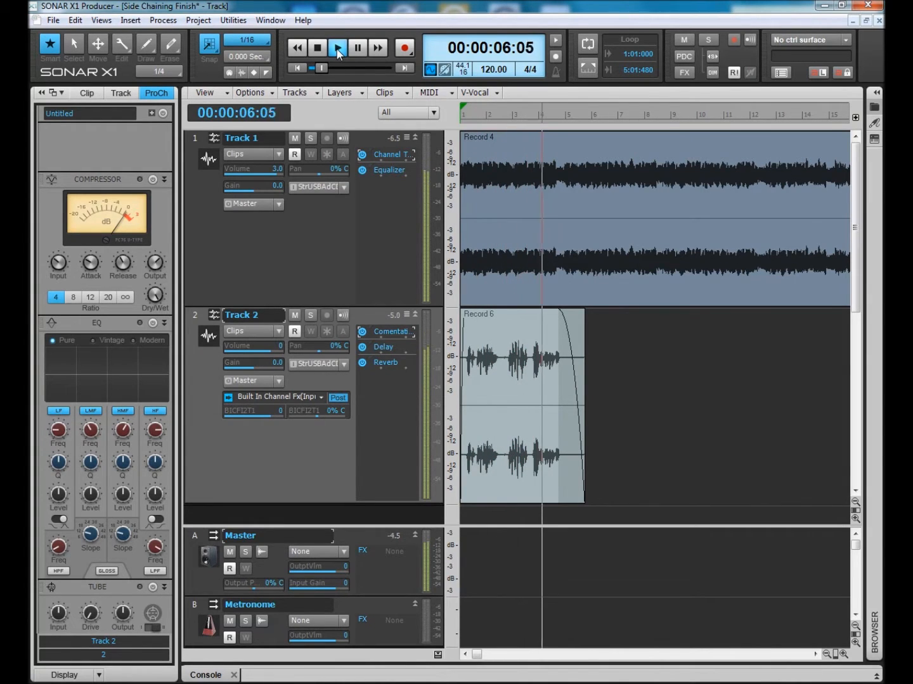
click(337, 48)
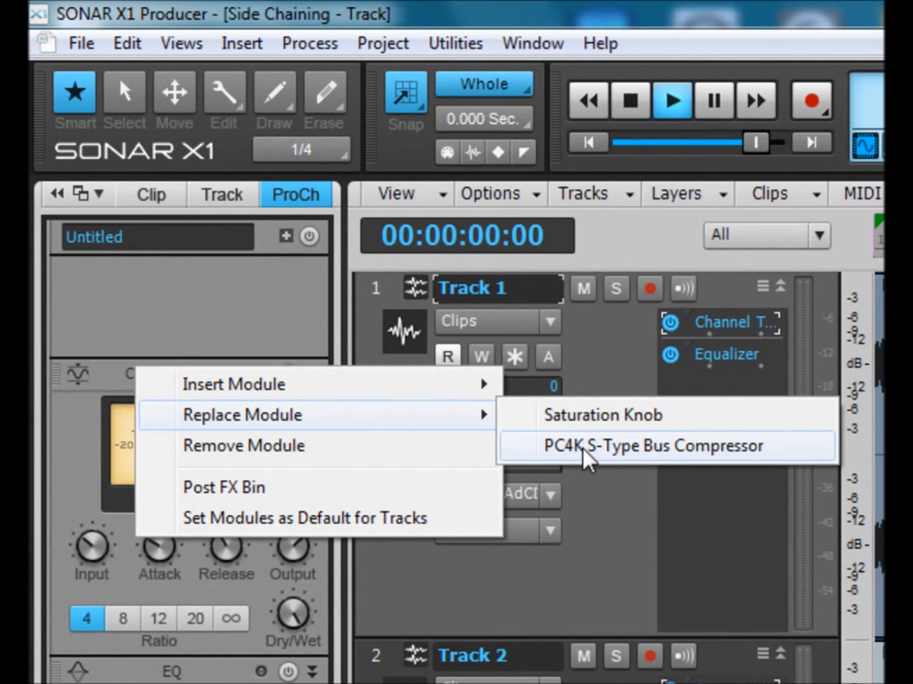
Replace Track 1's compressor with the PC4K S-Type Bus Compressor showing its S.Chain switch.
click(679, 446)
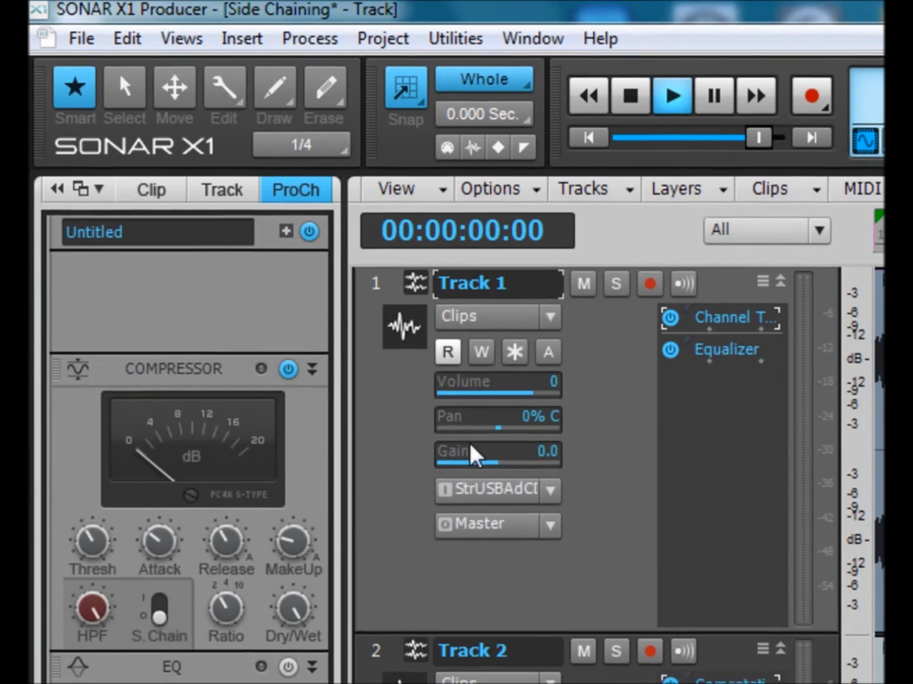
scroll(down, 3)
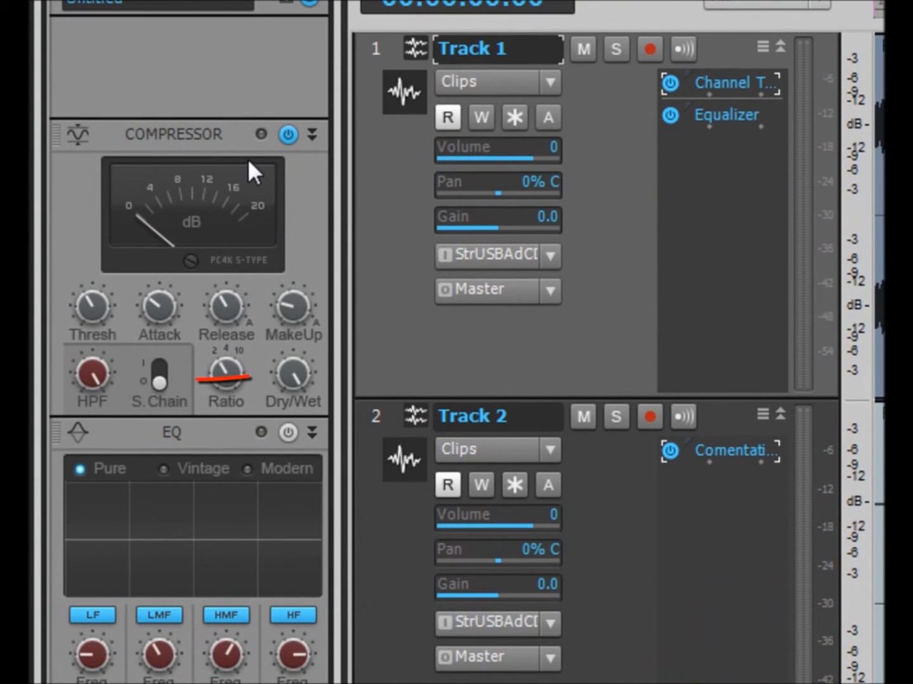
mouse_move(179, 387)
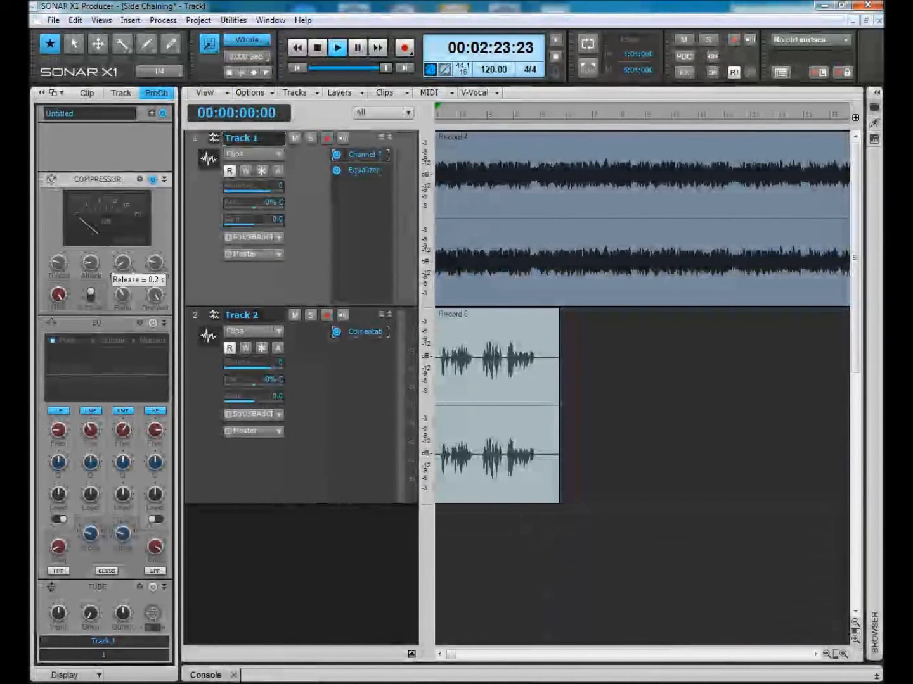
mouse_move(121, 293)
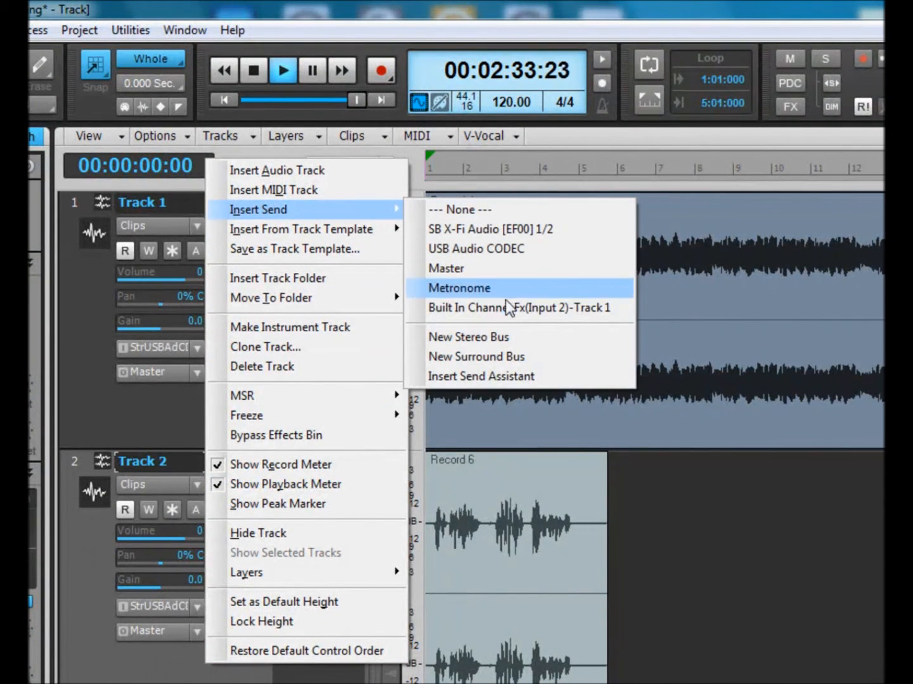
Insert a send on Track 2 to Built In Channel Fx (Input 2) on Track 1 and enable it.
click(519, 307)
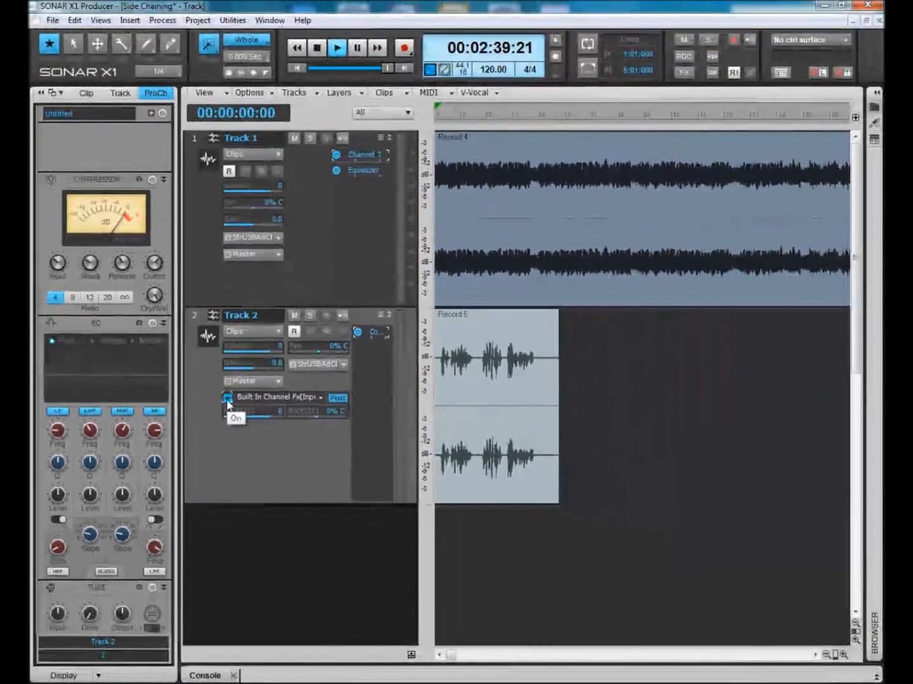
Play from the start so the guitar compressor meter responds whenever the vocal enters.
click(336, 48)
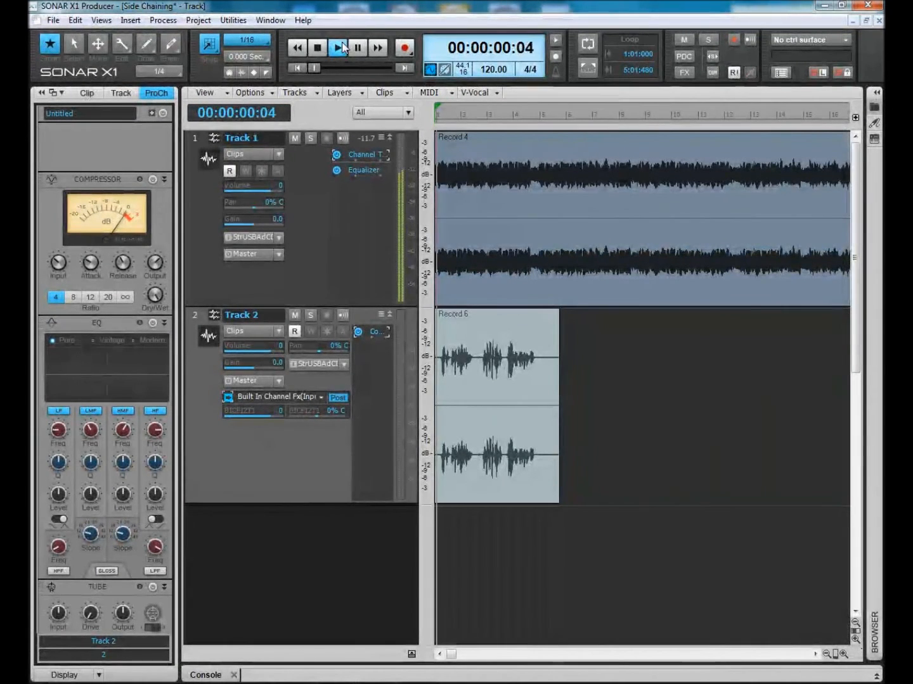
click(337, 48)
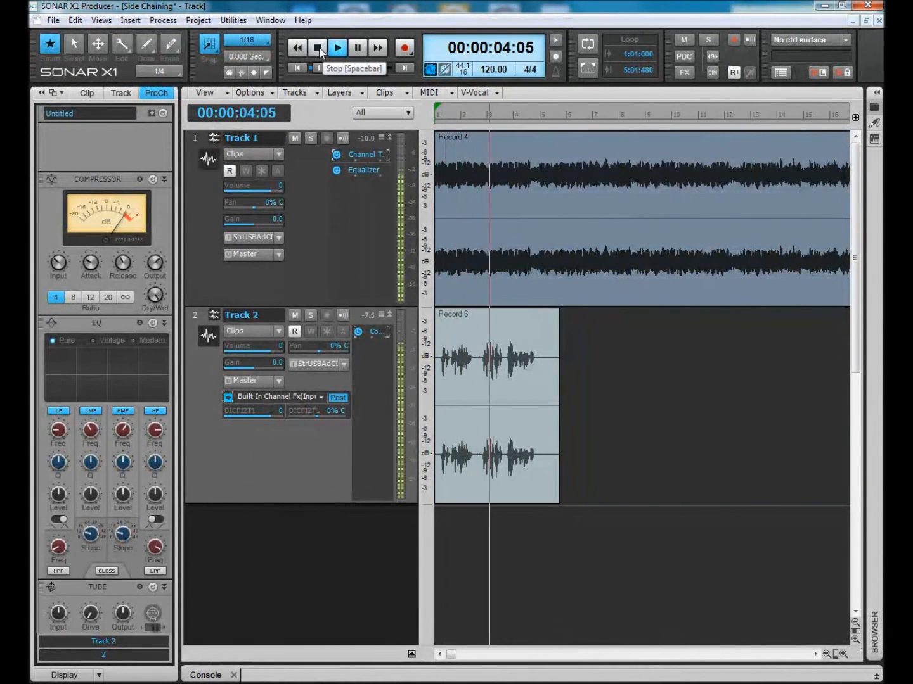
click(336, 47)
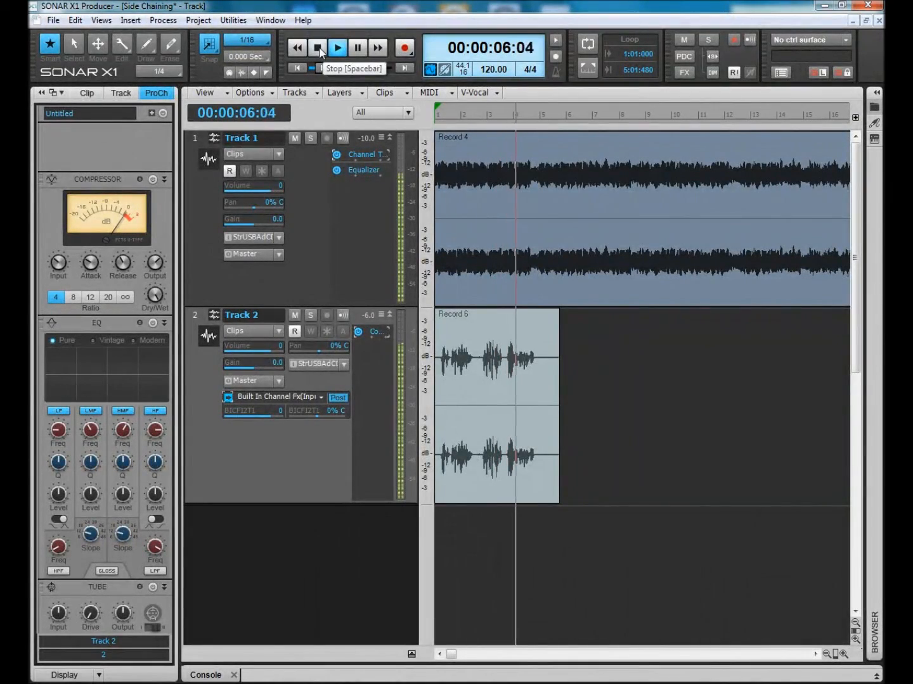